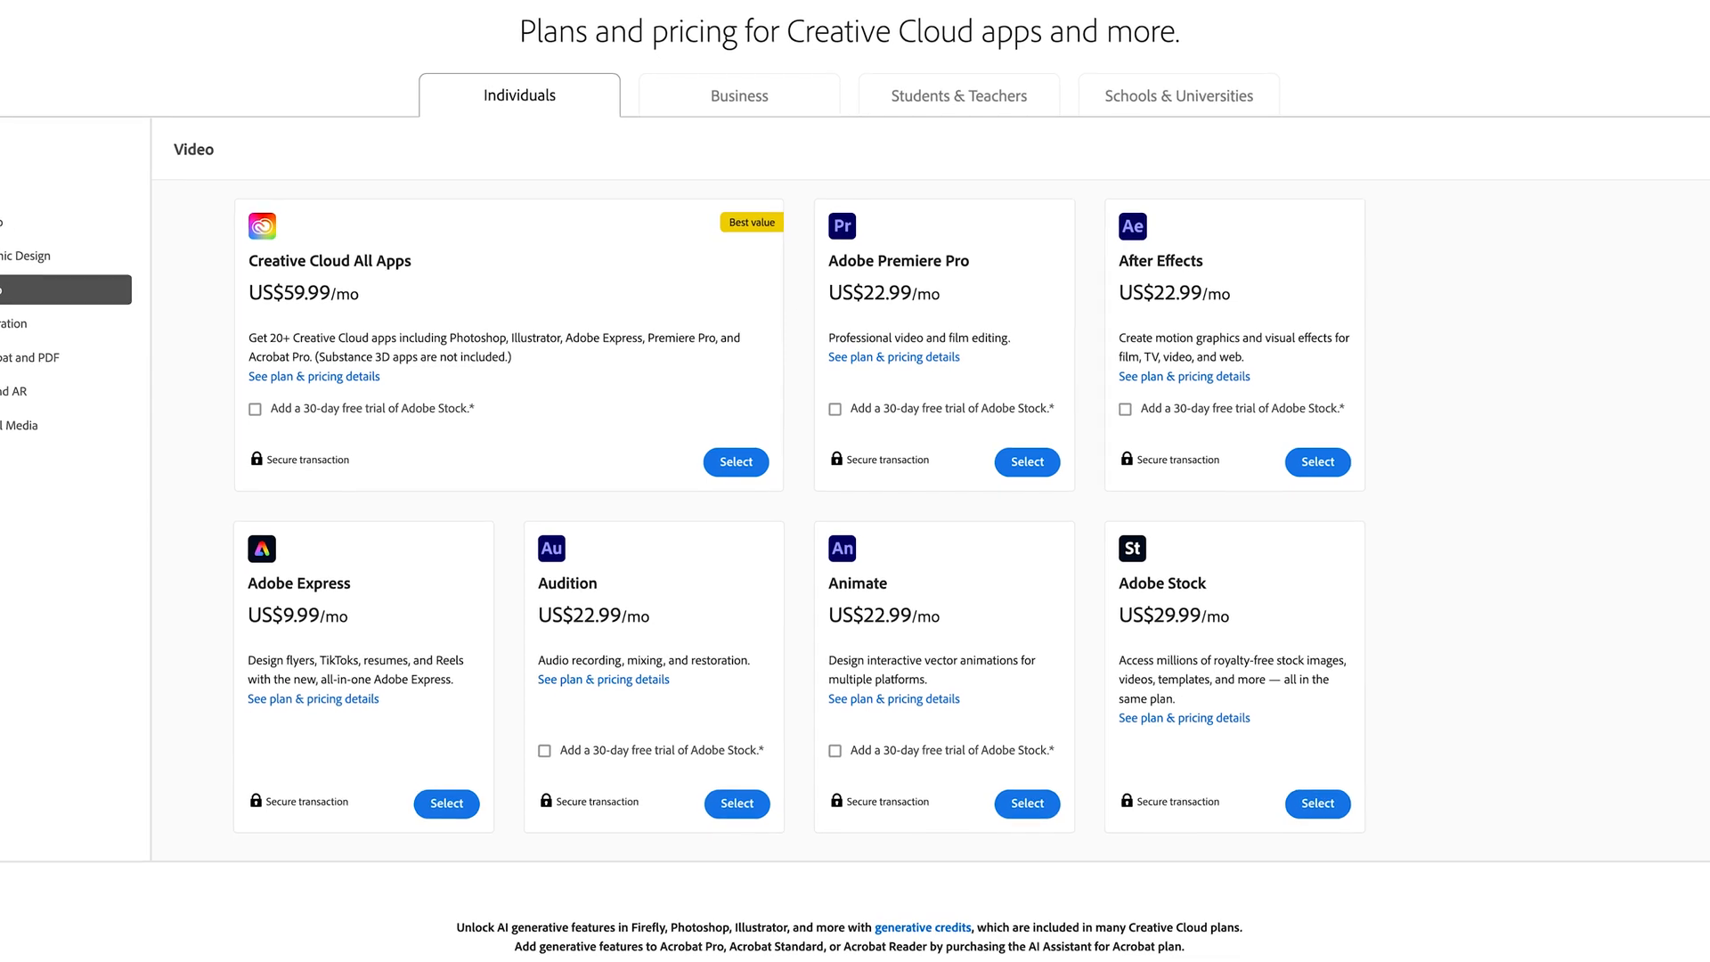
pyautogui.scroll(3)
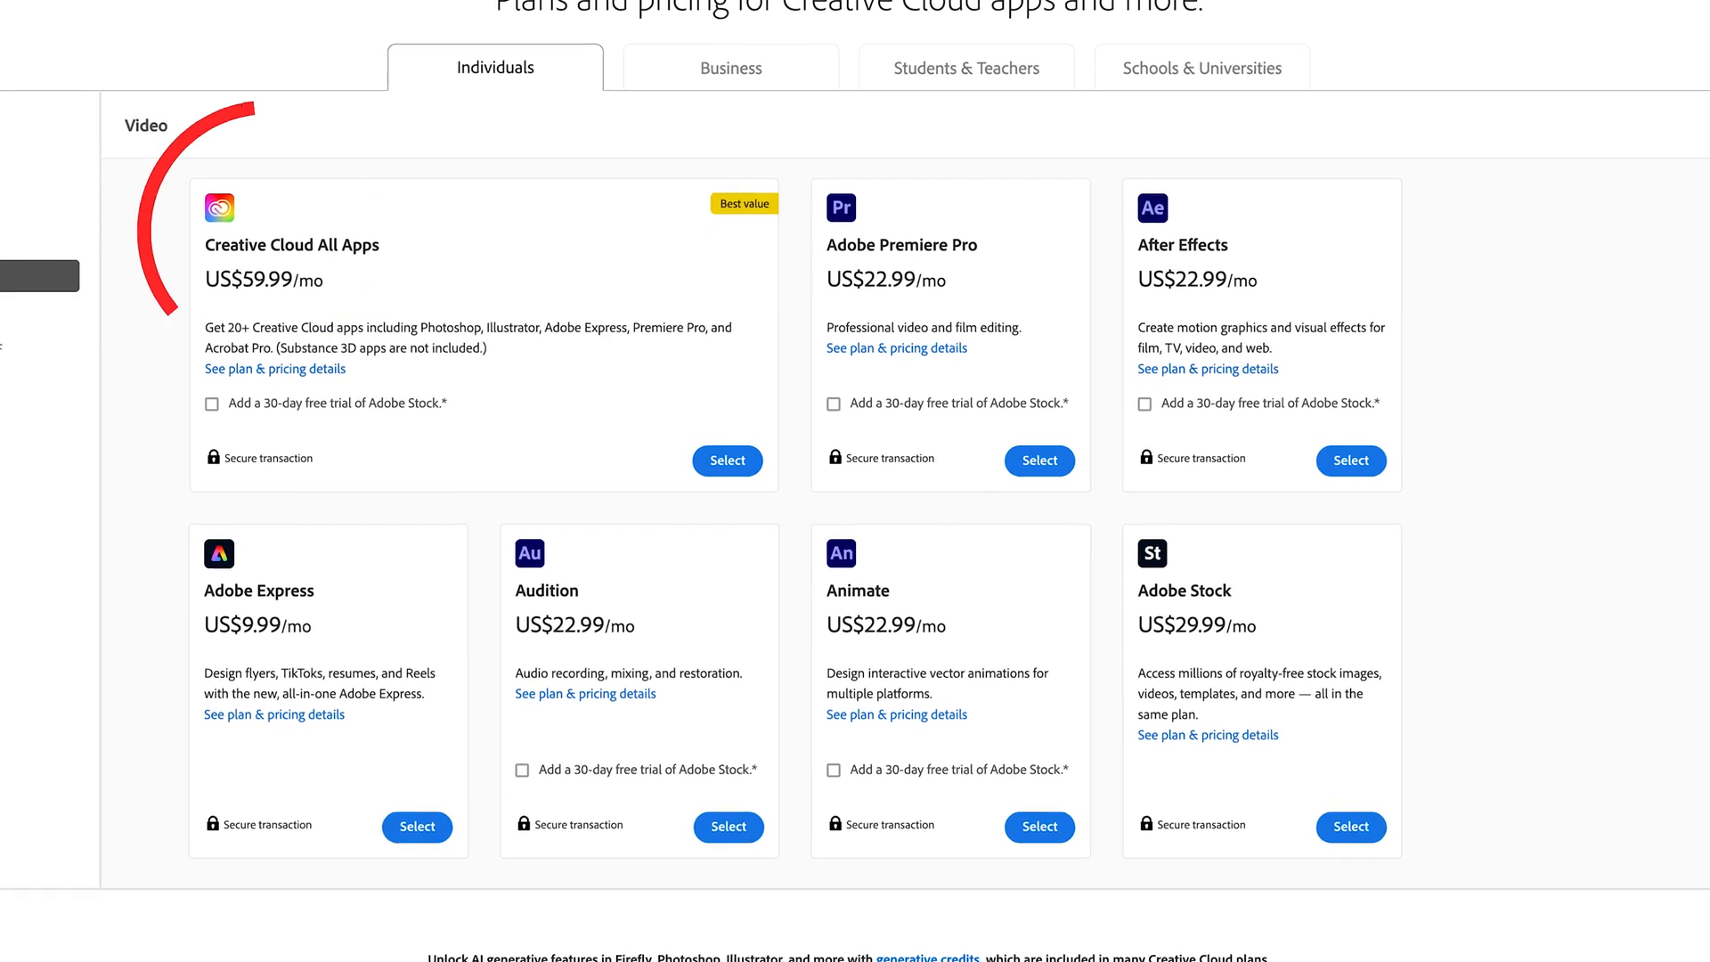